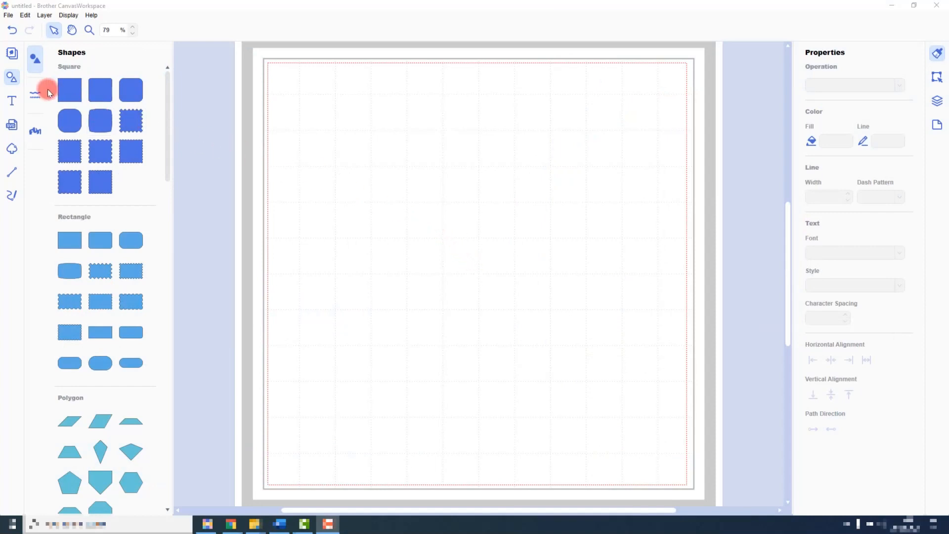
pyautogui.moveTo(11, 51)
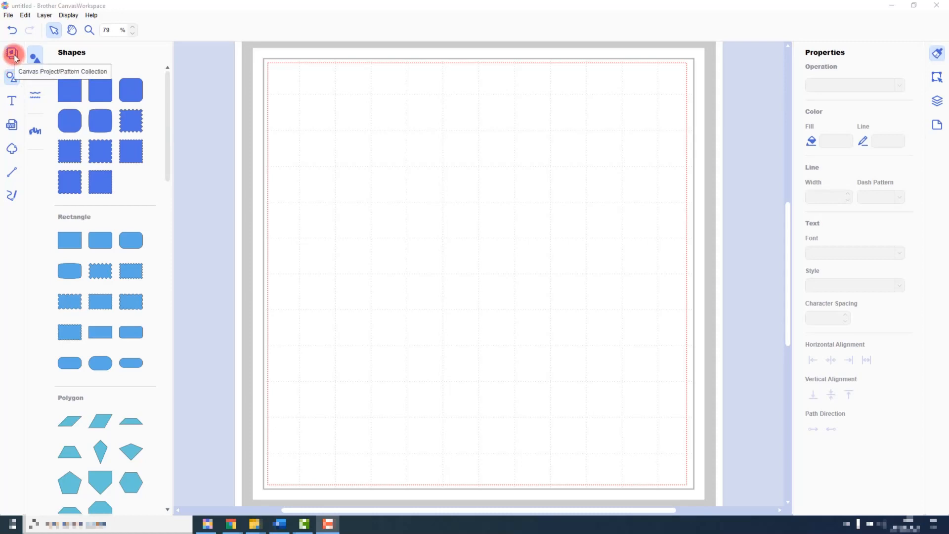
# Open the Canvas Project/Pattern Collection library from the left toolbar
pyautogui.click(10, 52)
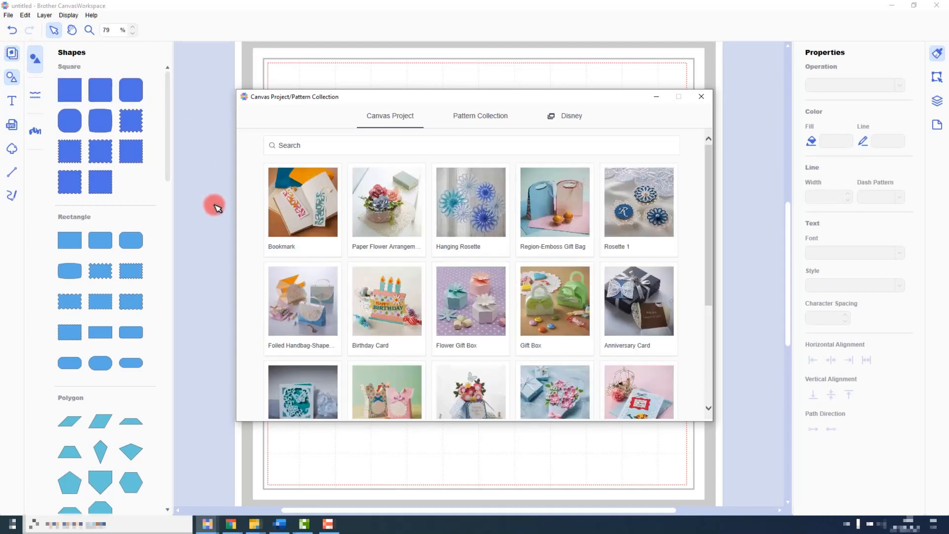
pyautogui.moveTo(530, 206)
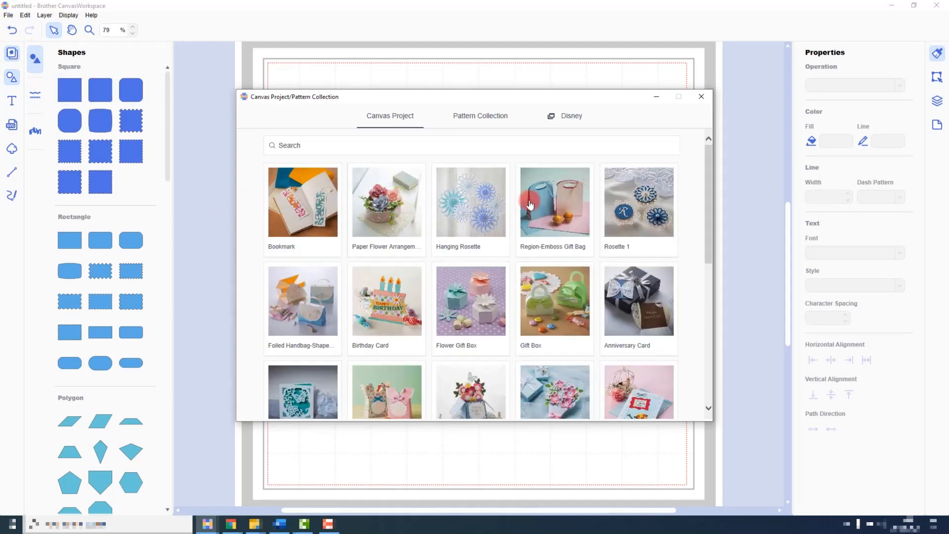
pyautogui.moveTo(687, 316)
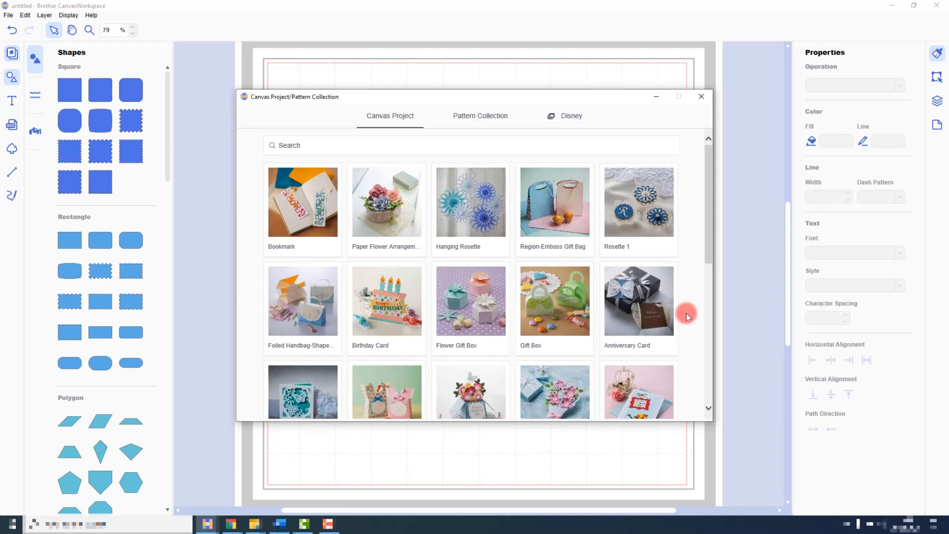
pyautogui.moveTo(592, 161)
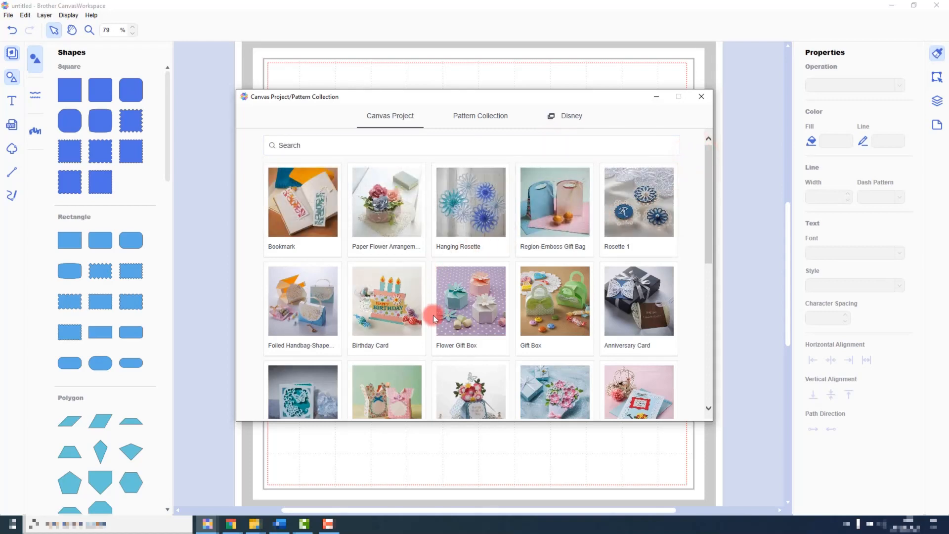
# Open the Gift Box project's detail page with its pattern sheets, video and recipe
pyautogui.click(530, 301)
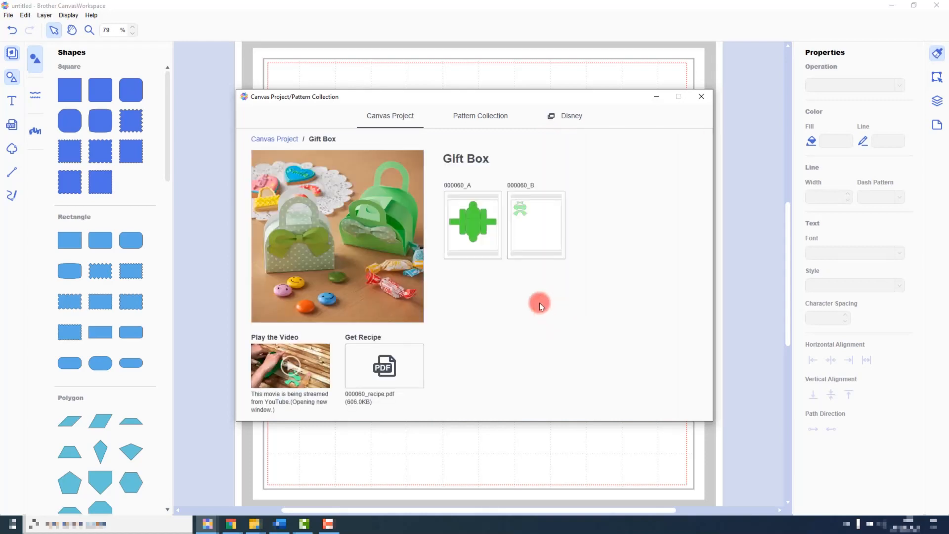
pyautogui.moveTo(539, 304)
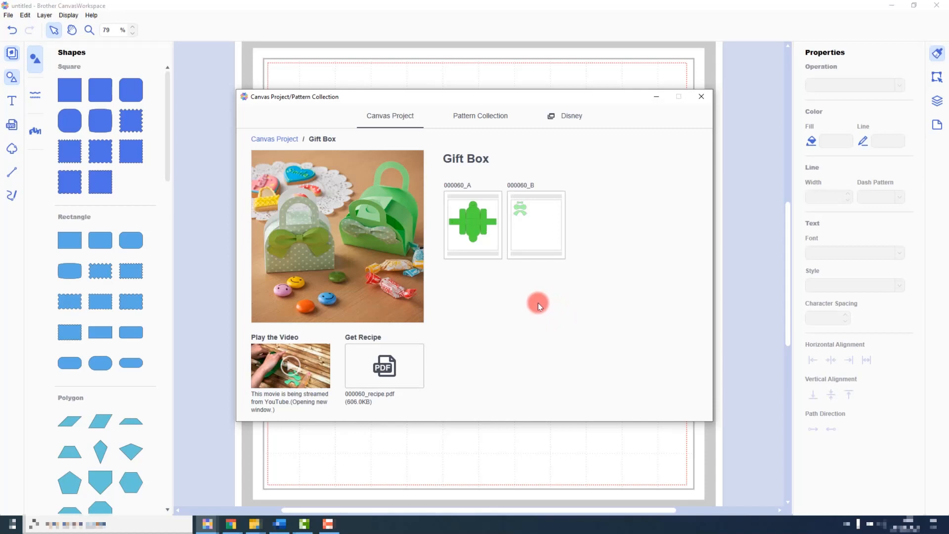
pyautogui.moveTo(539, 308)
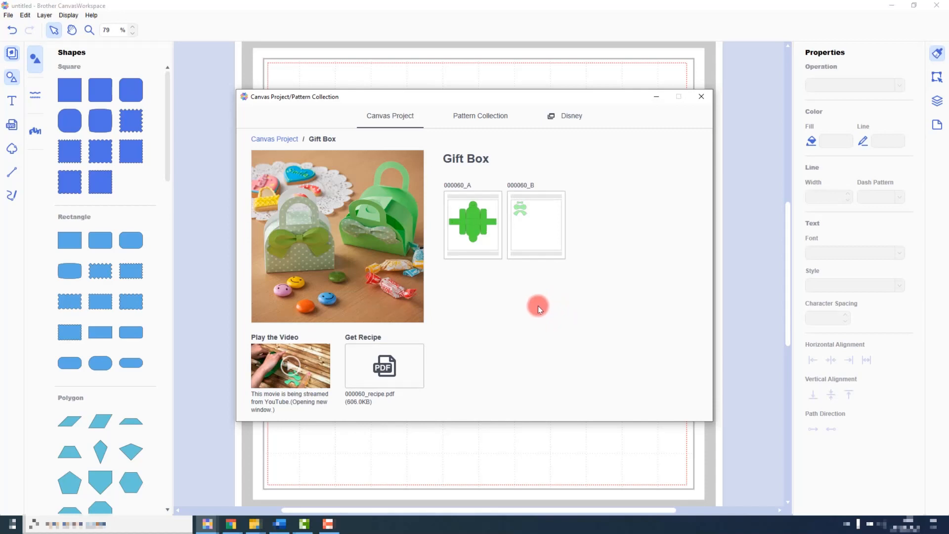
pyautogui.moveTo(518, 340)
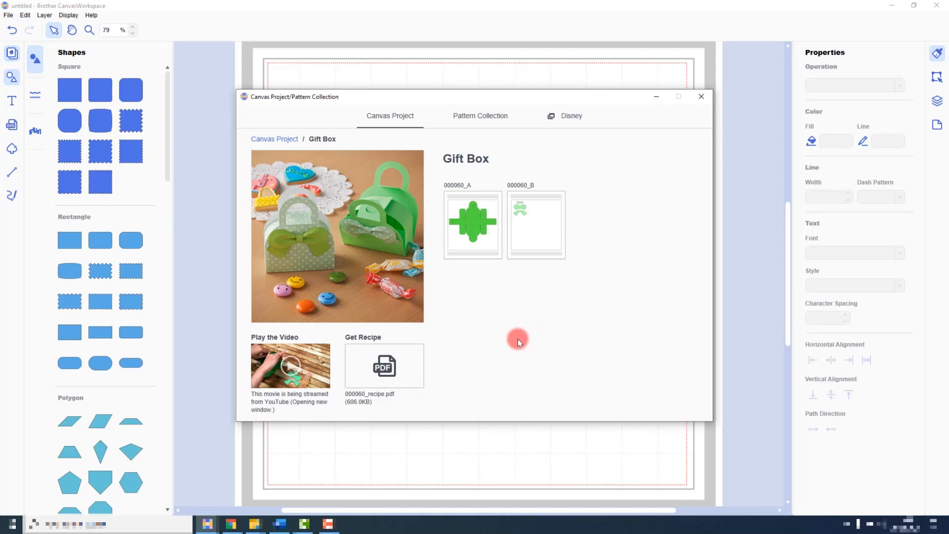
pyautogui.moveTo(445, 412)
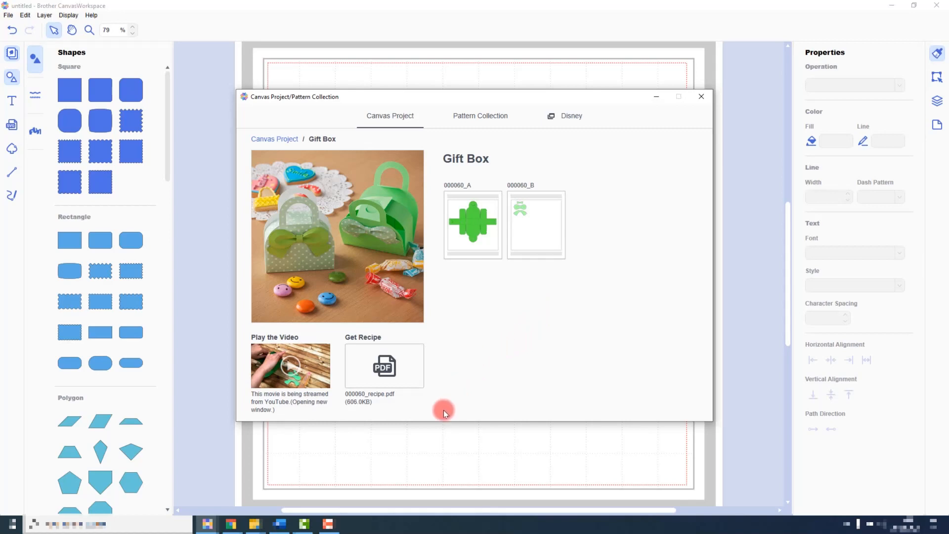
pyautogui.moveTo(344, 432)
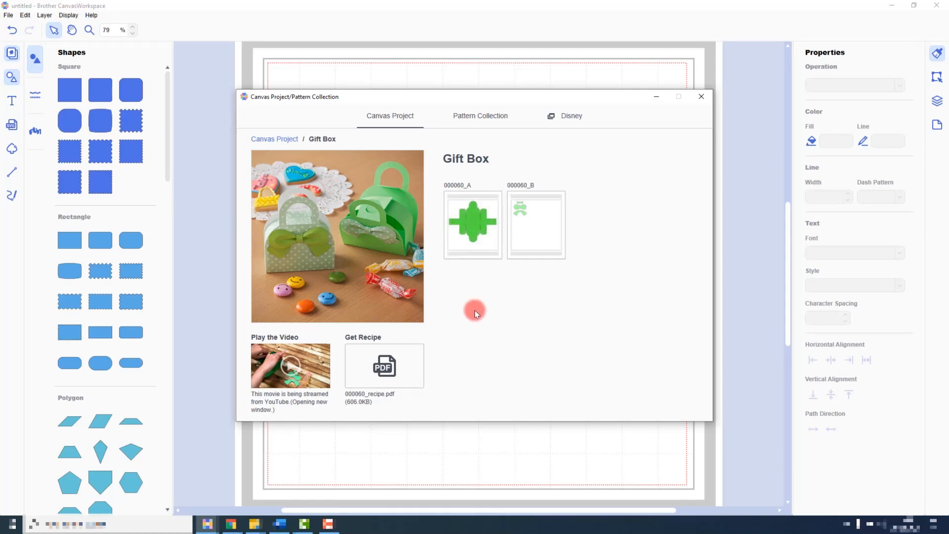
pyautogui.moveTo(473, 350)
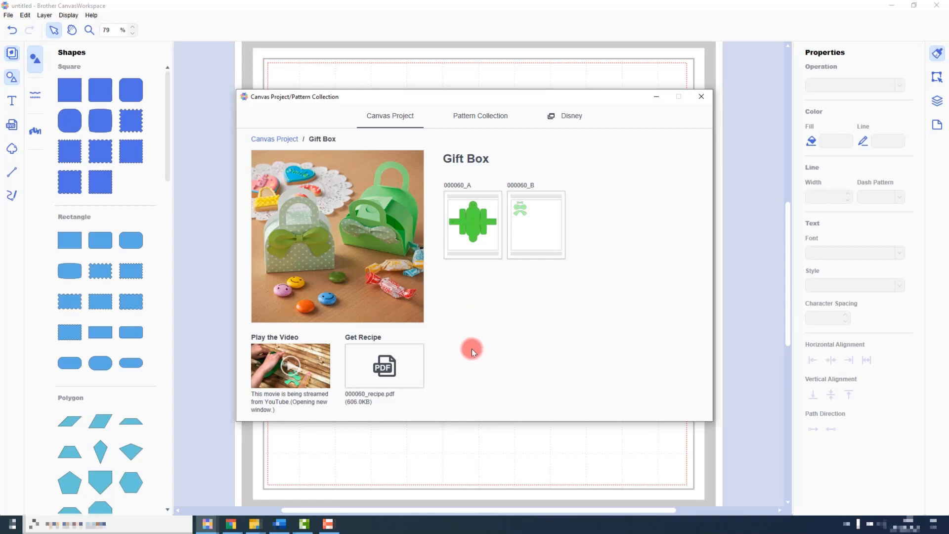
pyautogui.moveTo(312, 385)
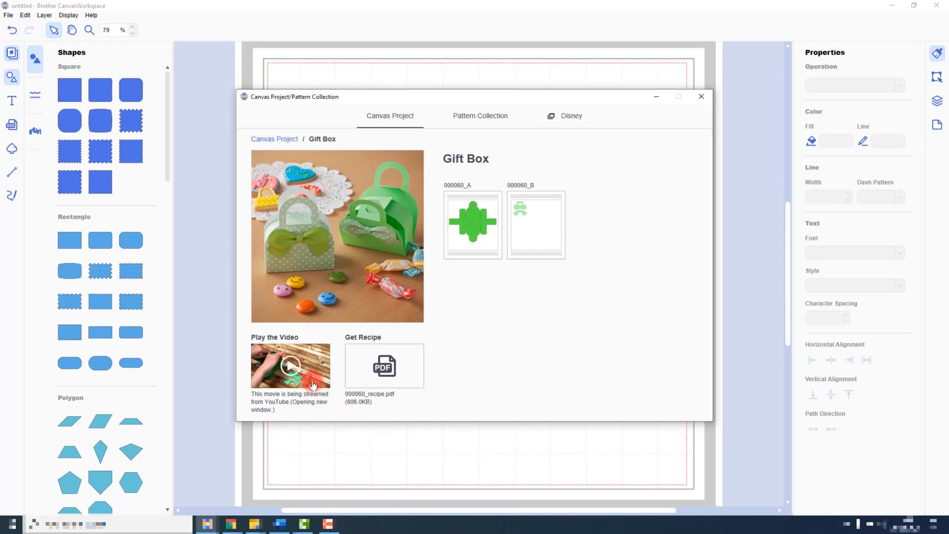
pyautogui.click(290, 366)
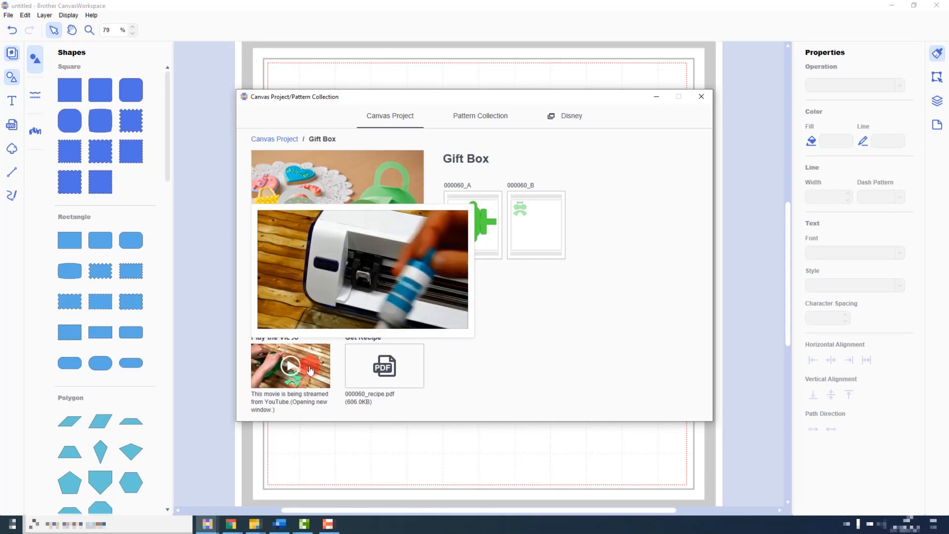
pyautogui.moveTo(322, 328)
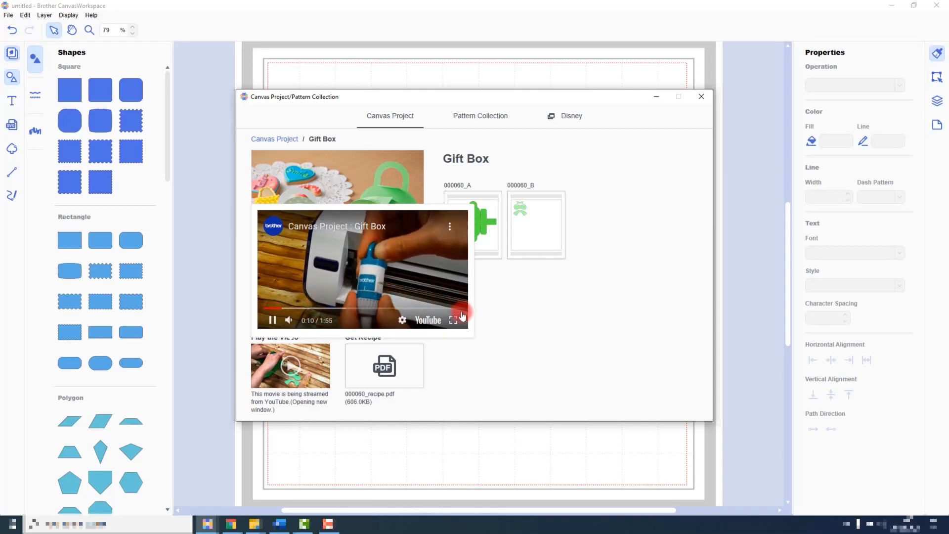
pyautogui.moveTo(454, 321)
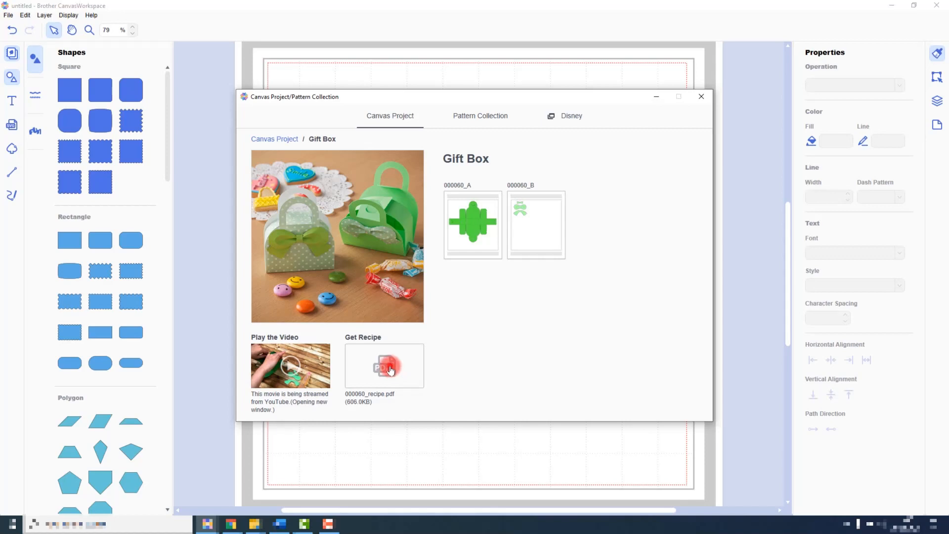
# Download the Gift Box recipe PDF and open it directly in Adobe Acrobat
pyautogui.click(383, 366)
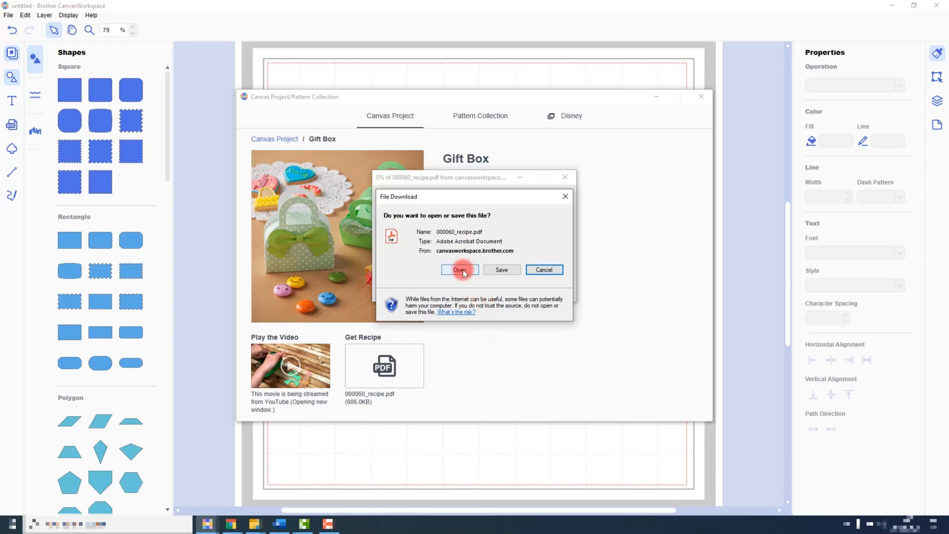
pyautogui.click(459, 269)
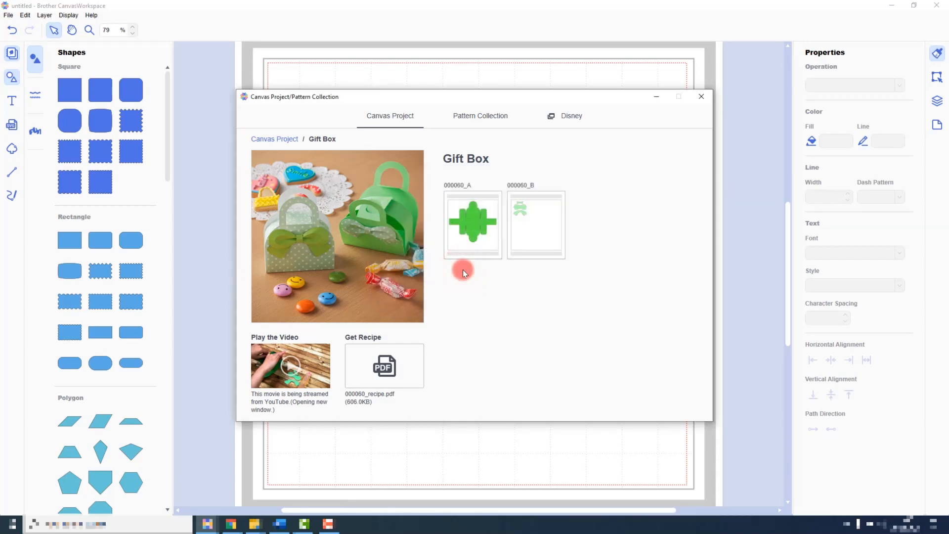
pyautogui.click(384, 366)
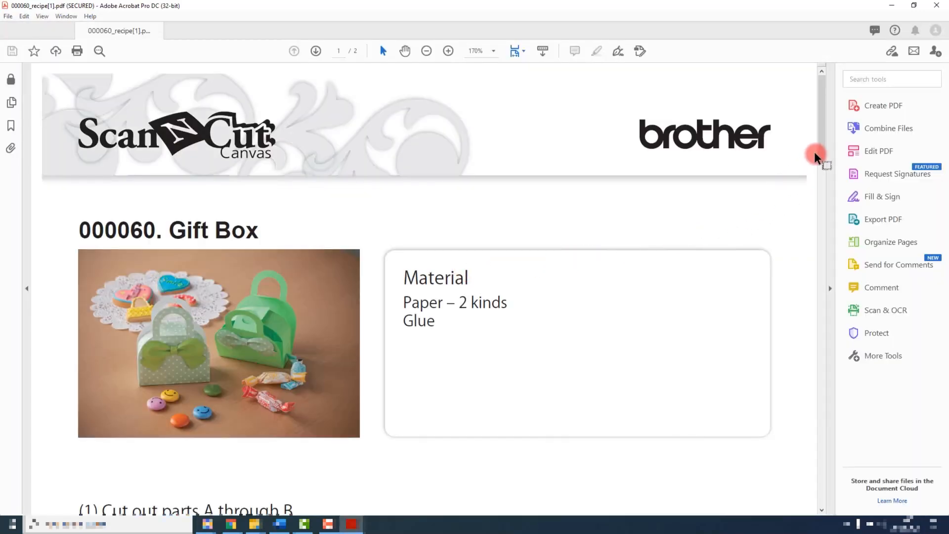
# Scroll the recipe down to page 2 with the ribbon-gluing steps
pyautogui.scroll(-3)
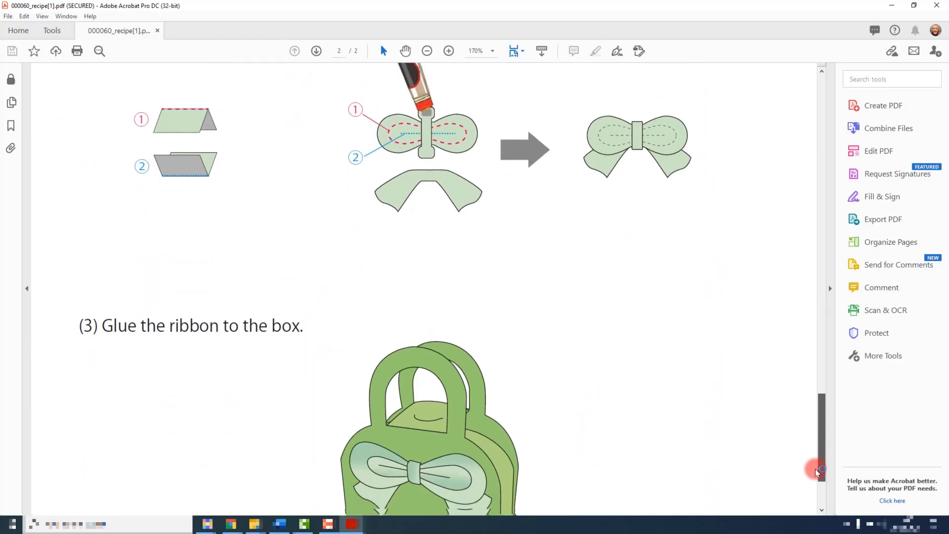
pyautogui.scroll(-3)
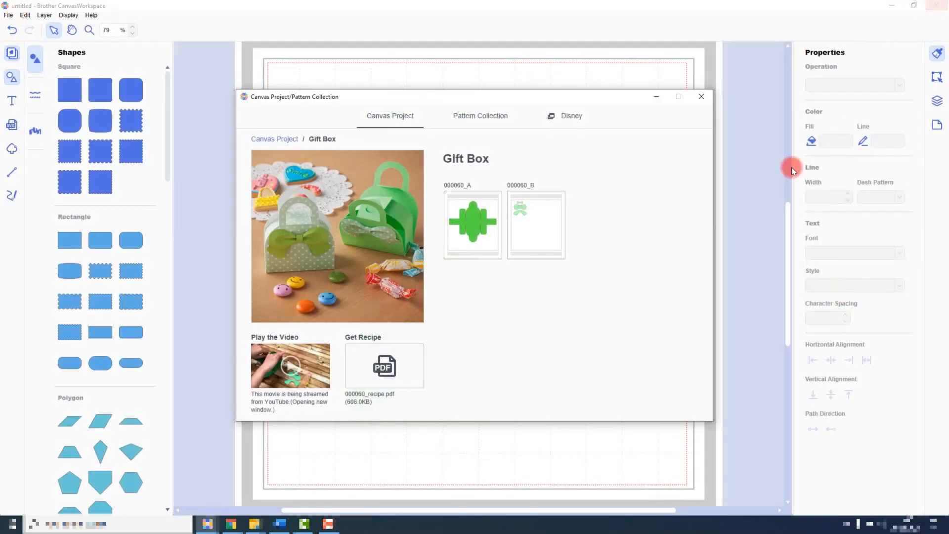
pyautogui.moveTo(517, 292)
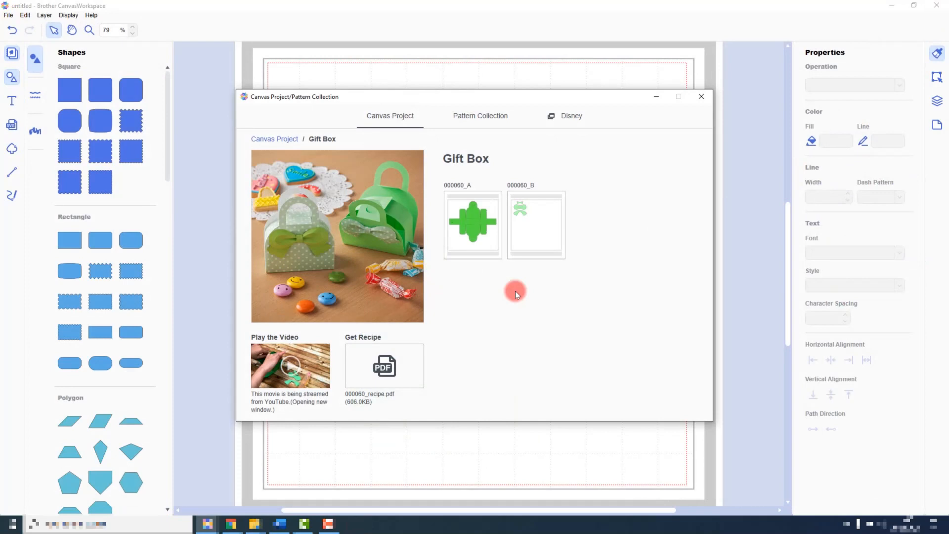
pyautogui.moveTo(499, 290)
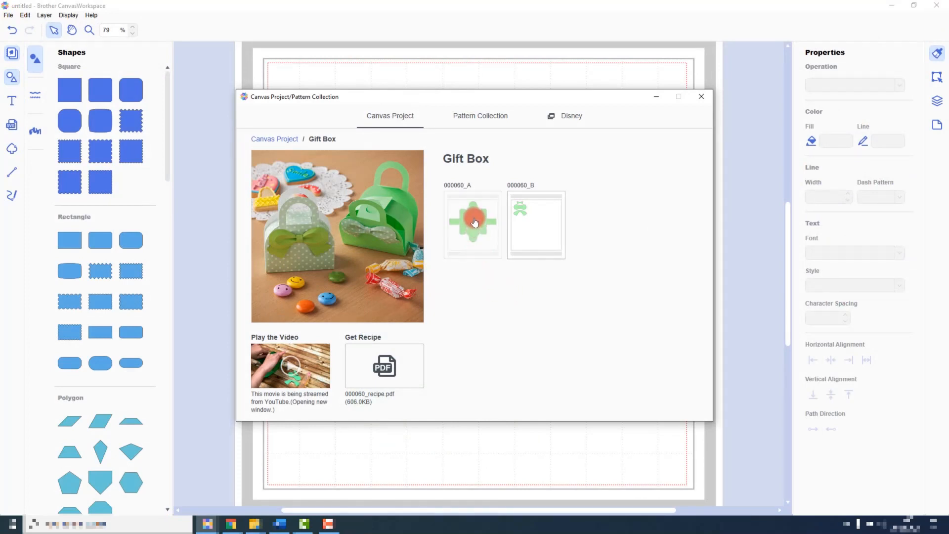
# Load part 000060_A onto the mat and move the project window aside to see it
pyautogui.click(474, 221)
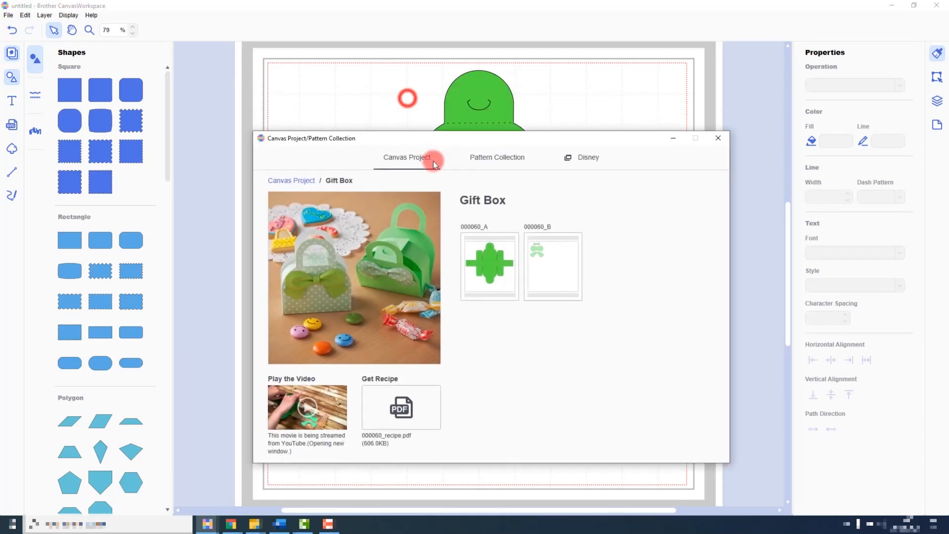
pyautogui.moveTo(432, 138); pyautogui.dragTo(390, 117)
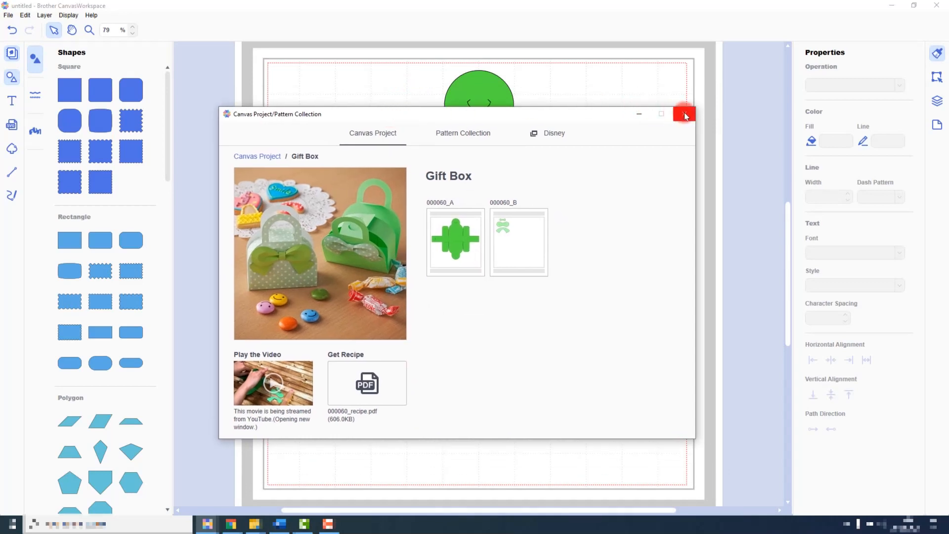
# Close the Gift Box project window over the mat
pyautogui.click(684, 115)
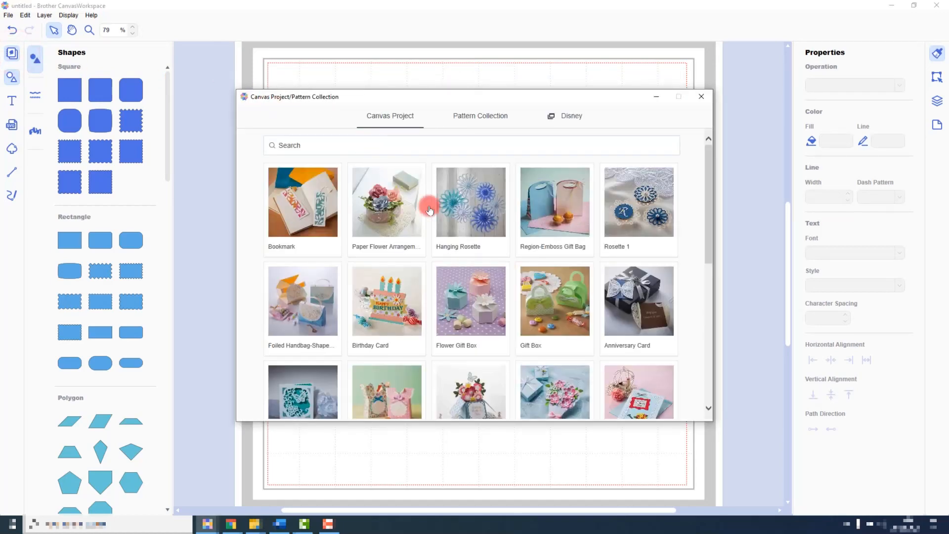
# Reopen the Gift Box project to load ribbon part 000060_B onto the mat
pyautogui.click(554, 301)
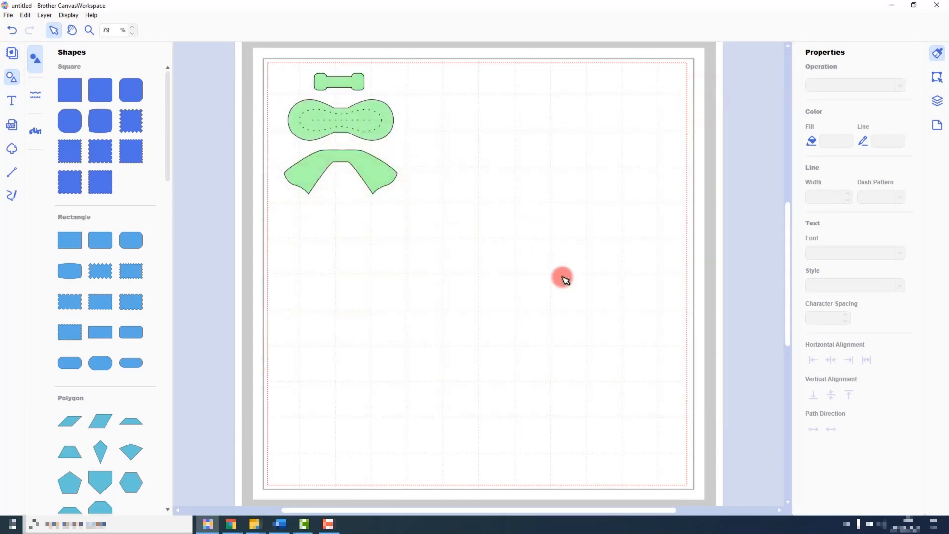
pyautogui.moveTo(608, 293)
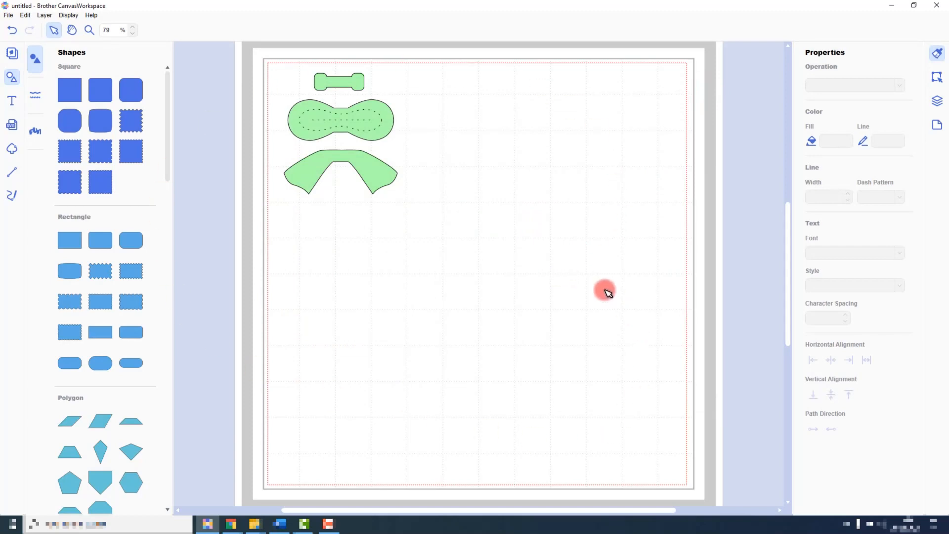
pyautogui.moveTo(460, 266)
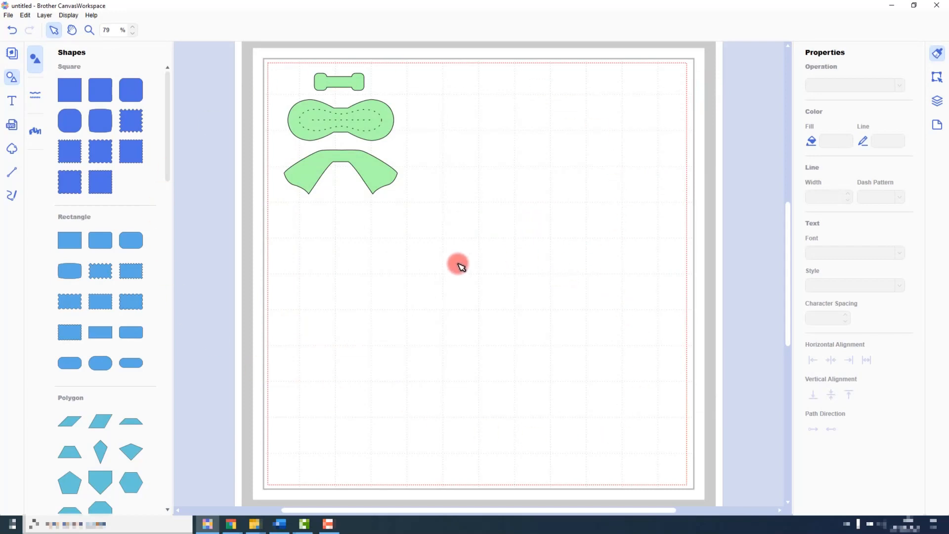